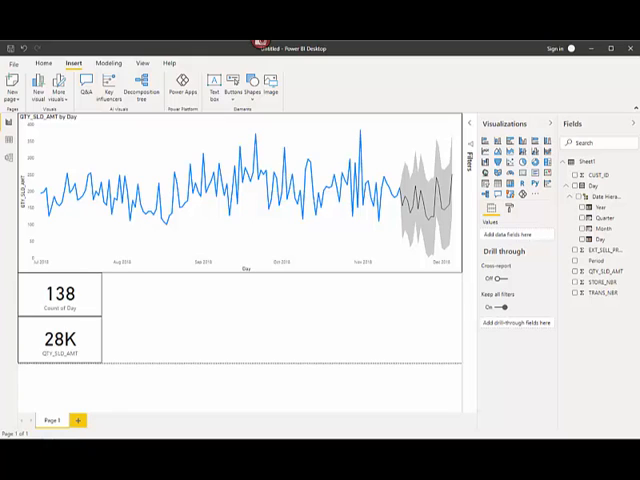
mouse_move(383, 331)
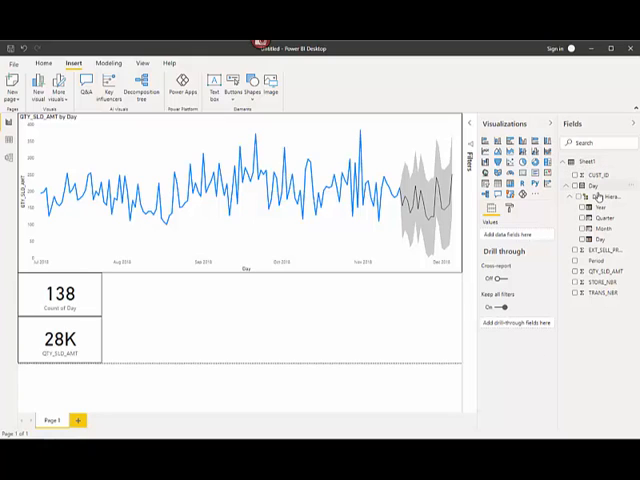
mouse_move(601, 186)
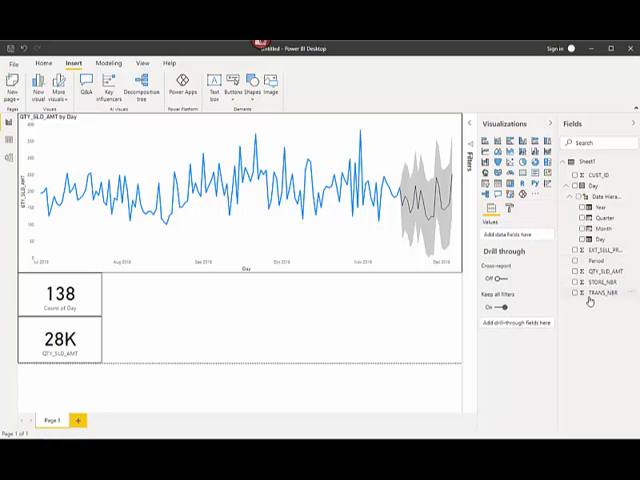
mouse_move(337, 287)
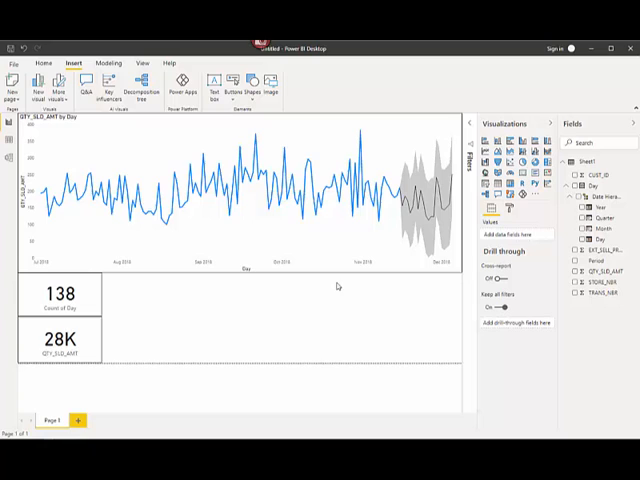
mouse_move(225, 310)
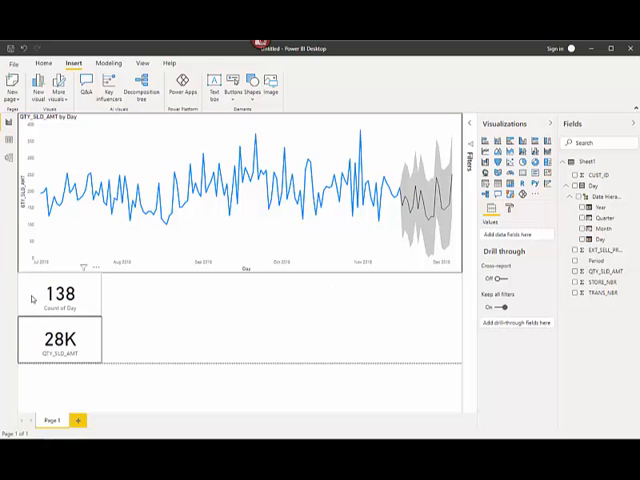
Select the daily quantity line chart with Day as axis and QTY_SLD_AMT as values.
left_click(55, 295)
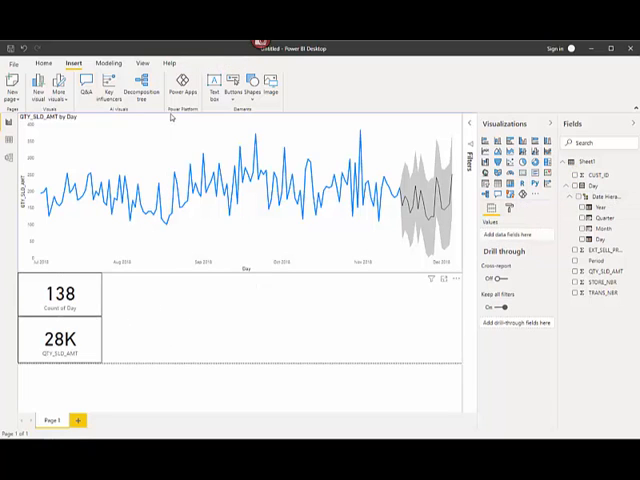
left_click(230, 200)
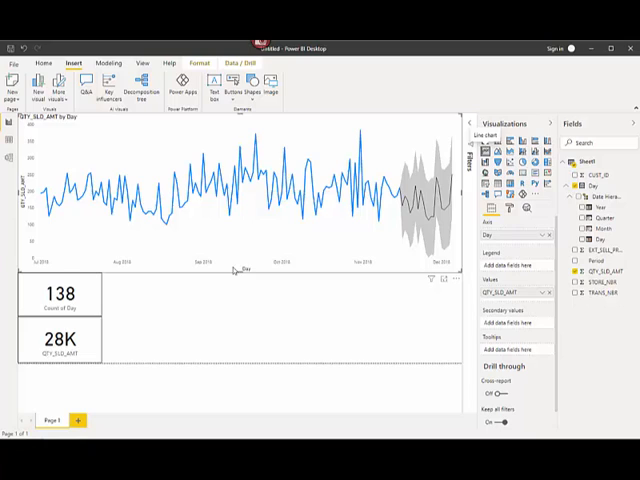
mouse_move(322, 284)
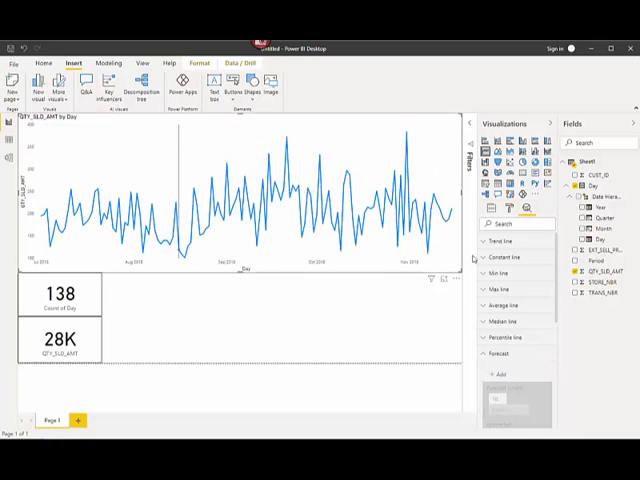
left_click(496, 208)
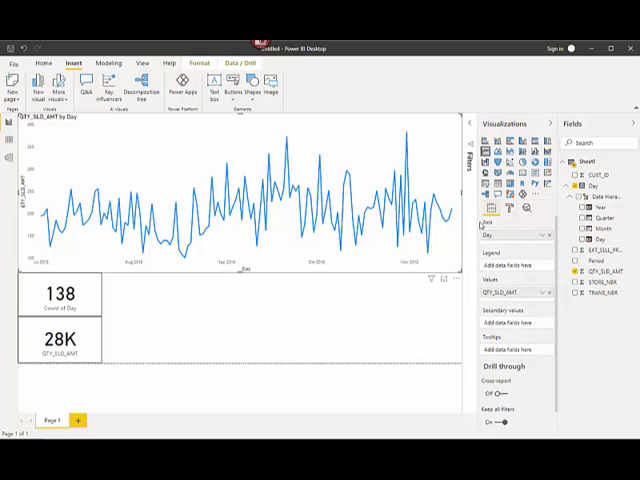
mouse_move(50, 167)
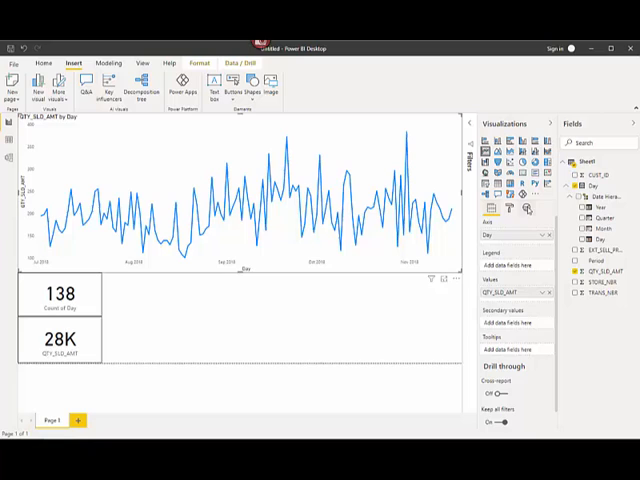
left_click(524, 208)
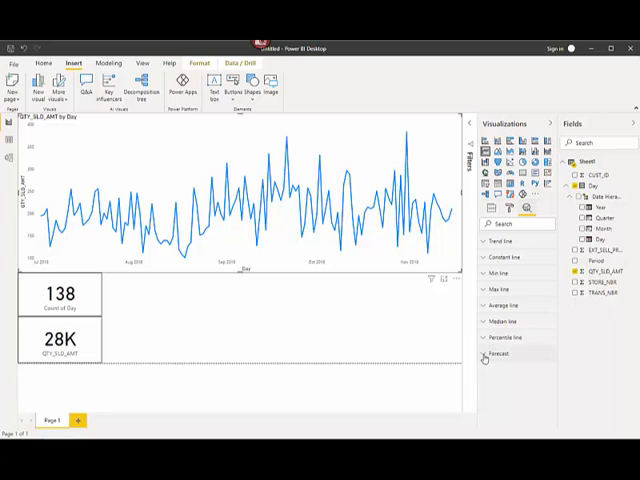
Expand the Forecast section in the Analytics pane.
left_click(497, 353)
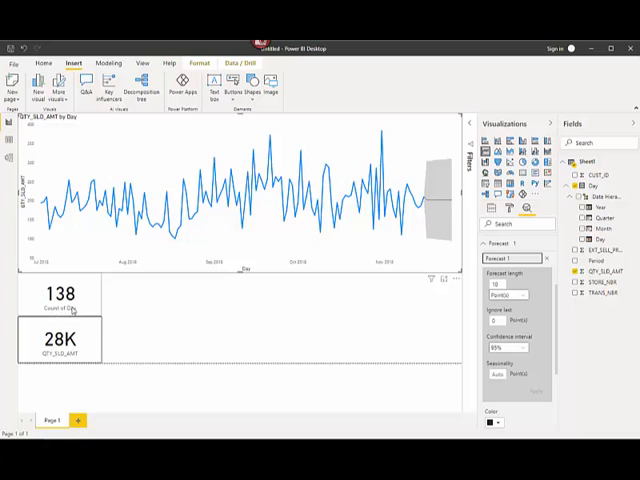
mouse_move(85, 320)
type("138")
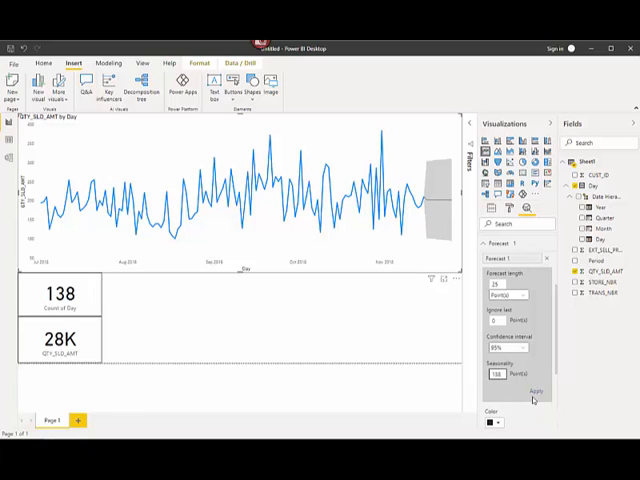
Apply the 25-point forecast to the daily quantity chart.
left_click(536, 390)
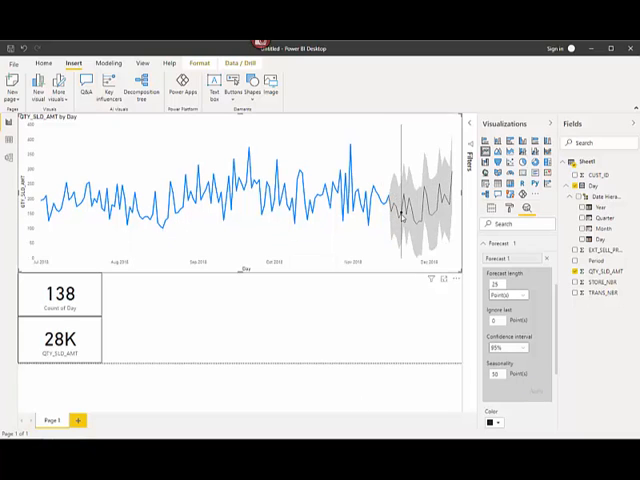
mouse_move(400, 212)
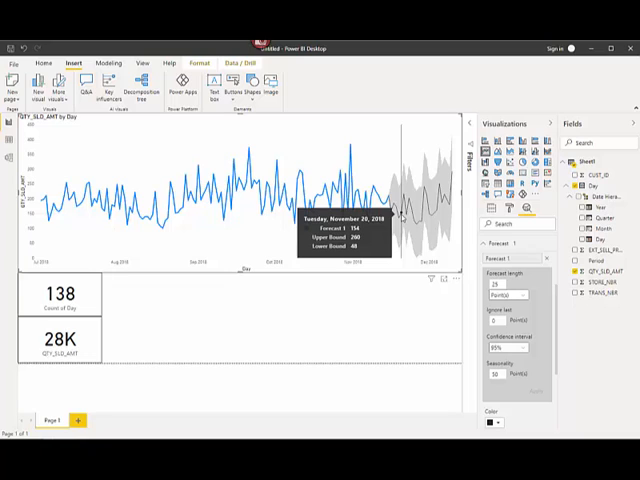
mouse_move(247, 190)
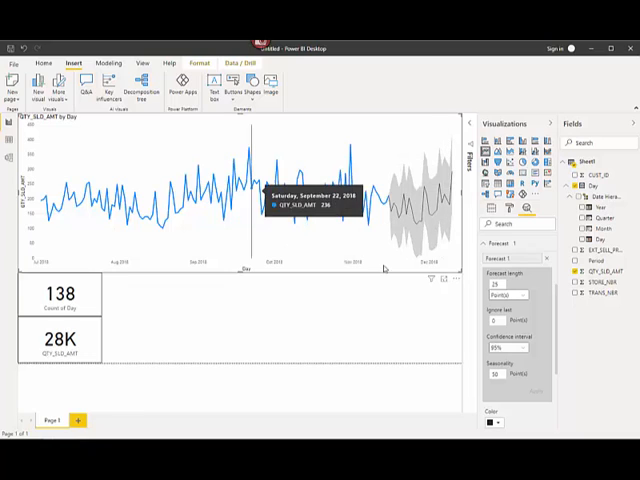
mouse_move(440, 155)
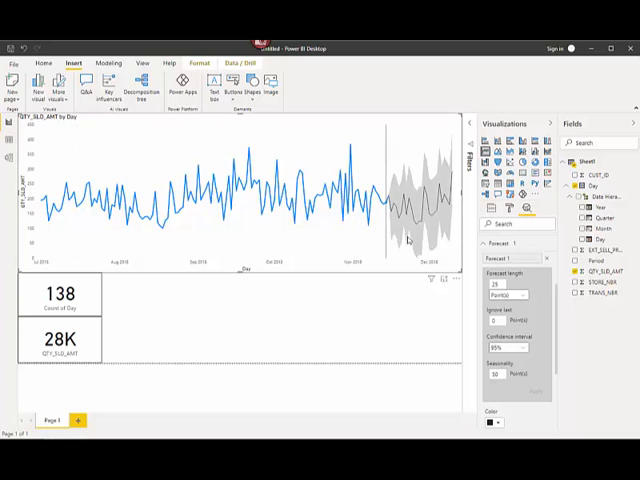
mouse_move(400, 210)
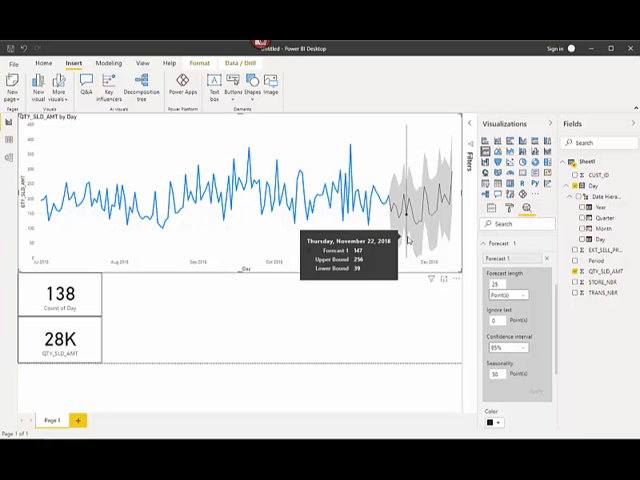
mouse_move(425, 190)
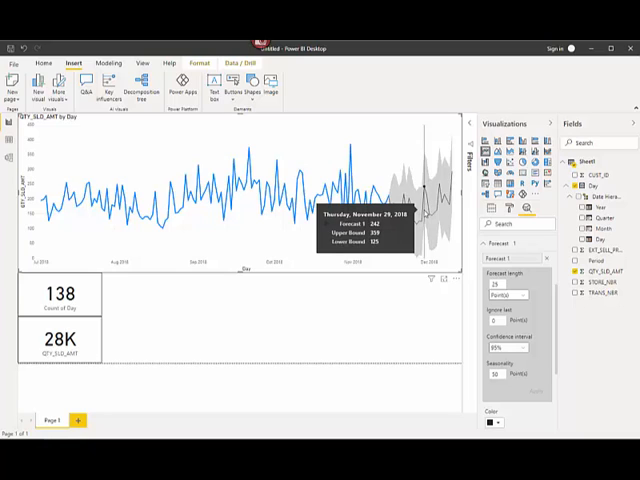
mouse_move(420, 190)
type("10")
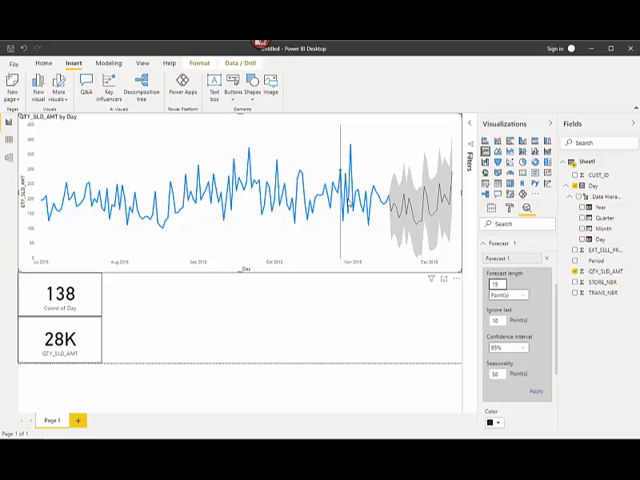
mouse_move(434, 404)
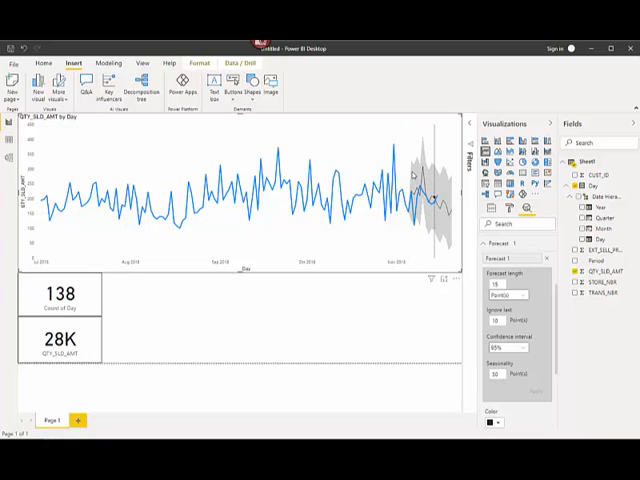
mouse_move(415, 180)
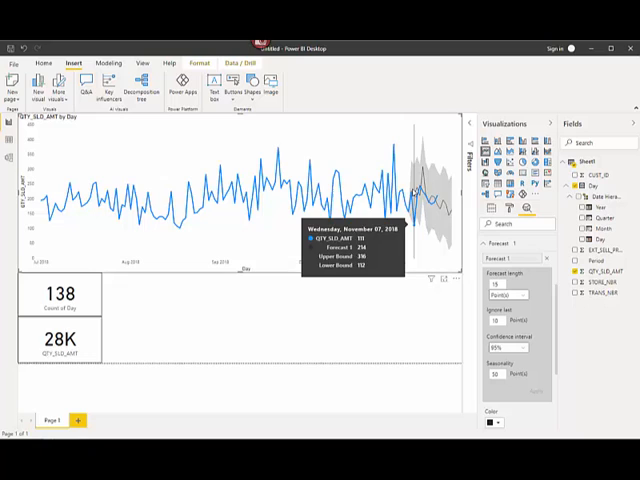
mouse_move(440, 205)
type("30")
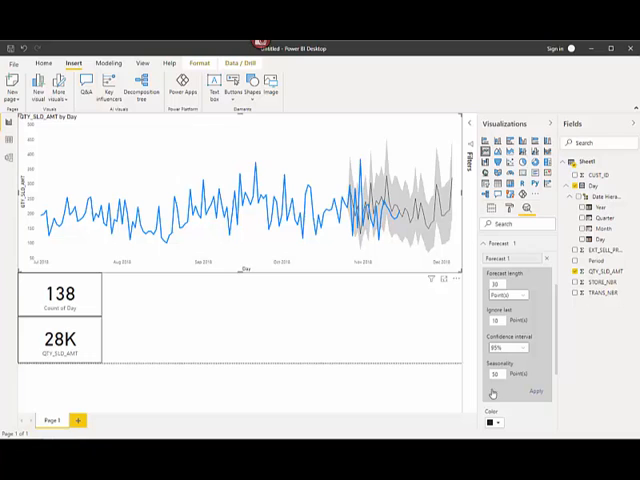
Apply the 30-point forecast ignoring the last 10 points, seasonality 50.
left_click(536, 391)
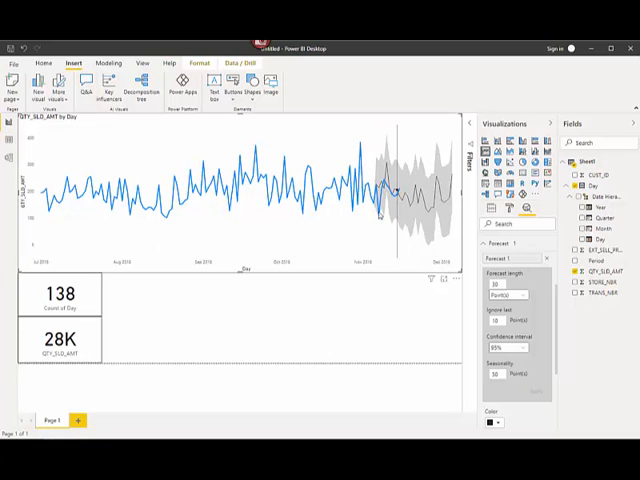
mouse_move(377, 215)
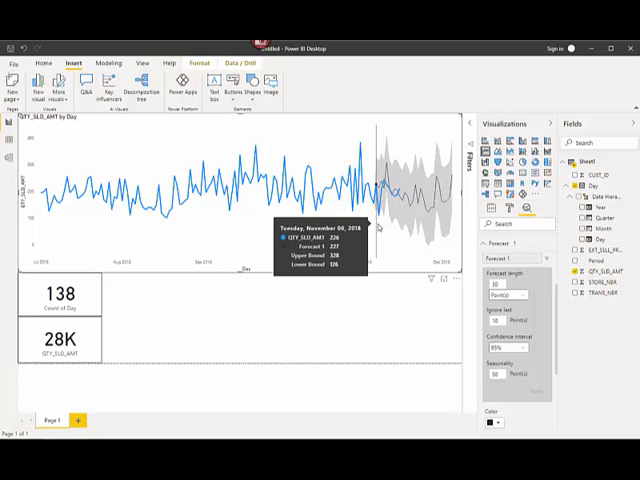
mouse_move(375, 218)
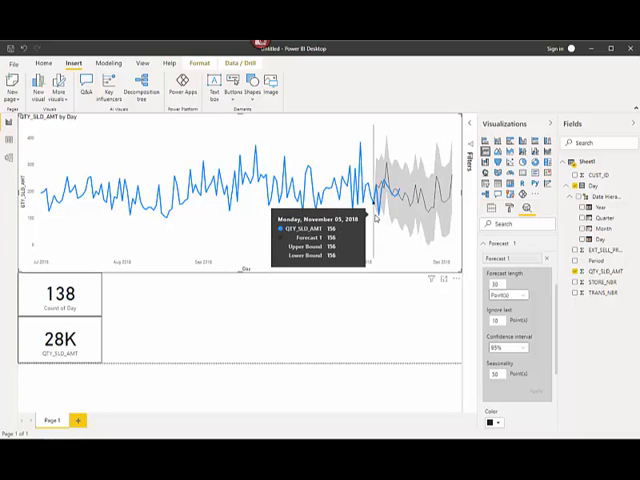
mouse_move(375, 218)
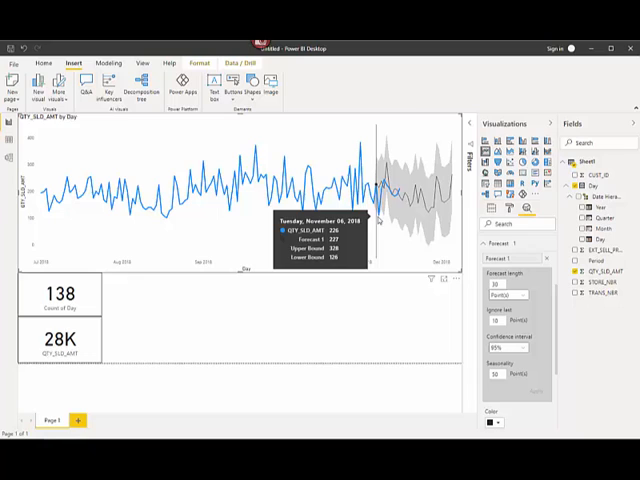
mouse_move(375, 210)
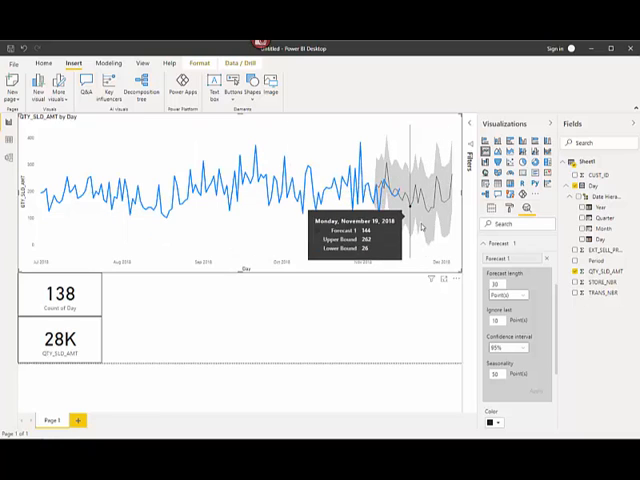
mouse_move(402, 291)
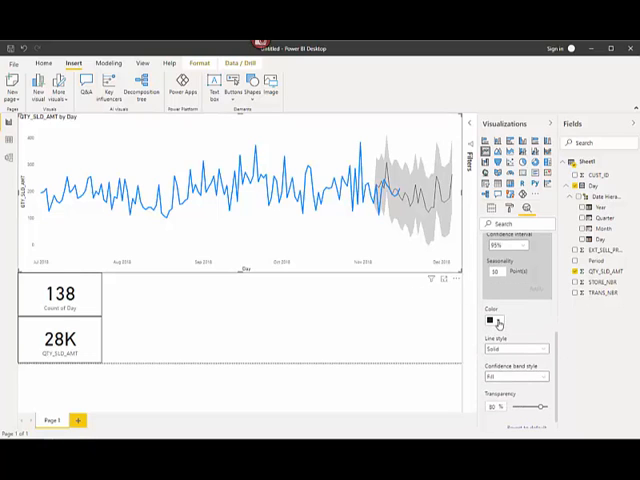
Color the forecast magenta and keep the confidence band style on Fill.
left_click(494, 321)
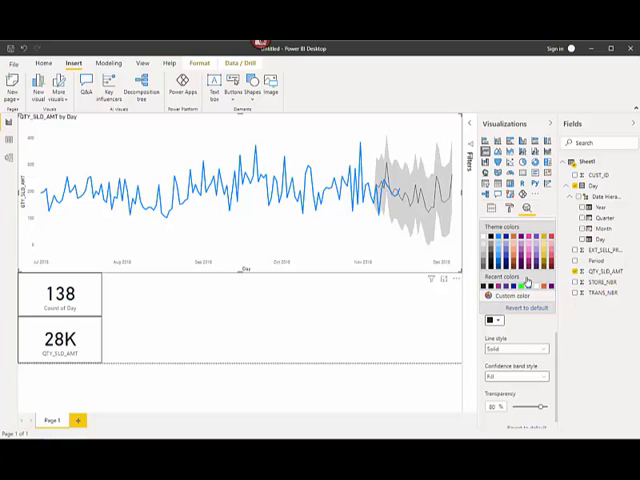
left_click(528, 284)
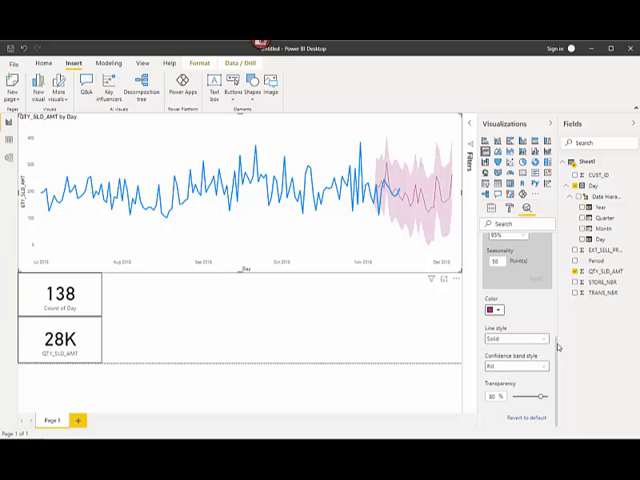
left_click(515, 363)
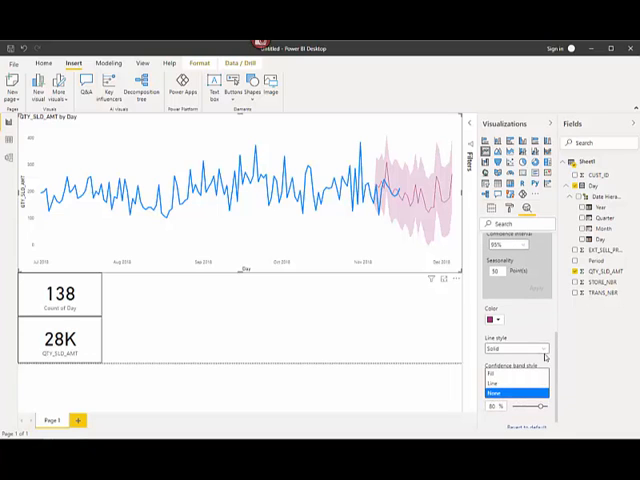
left_click(515, 349)
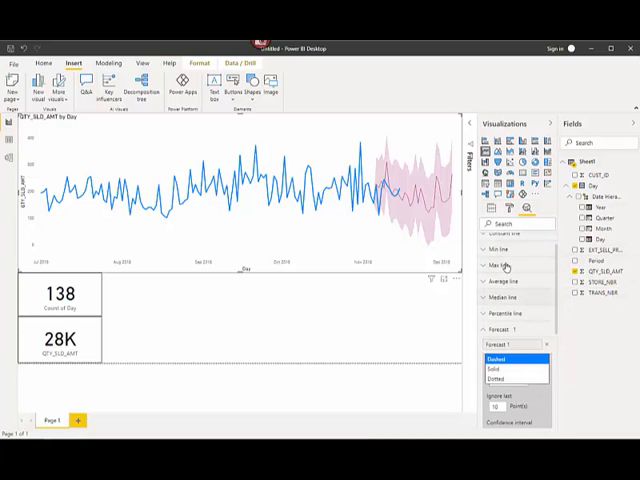
mouse_move(407, 304)
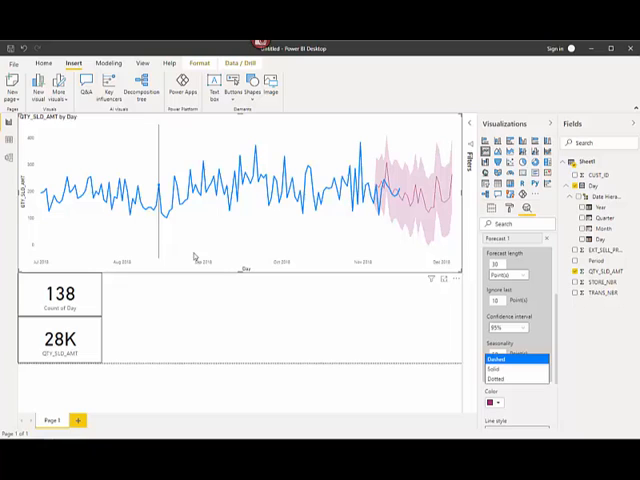
mouse_move(247, 315)
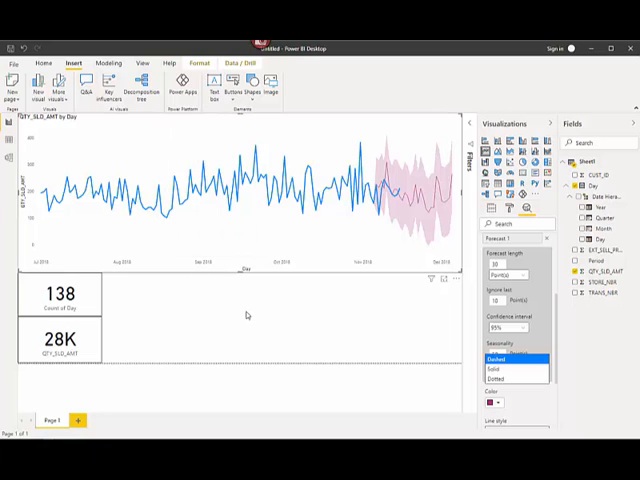
mouse_move(197, 351)
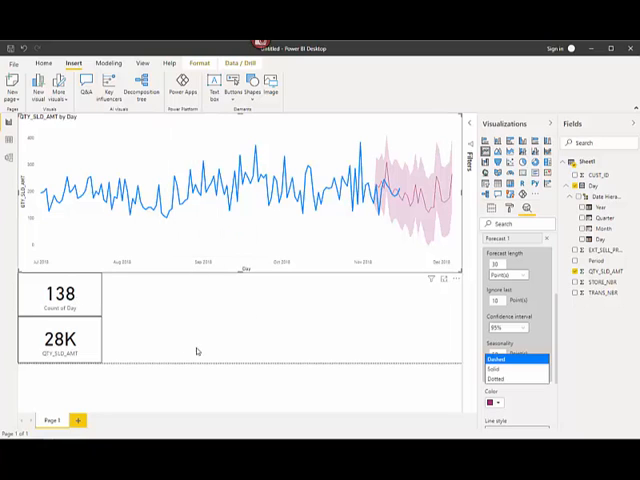
mouse_move(558, 300)
type("158")
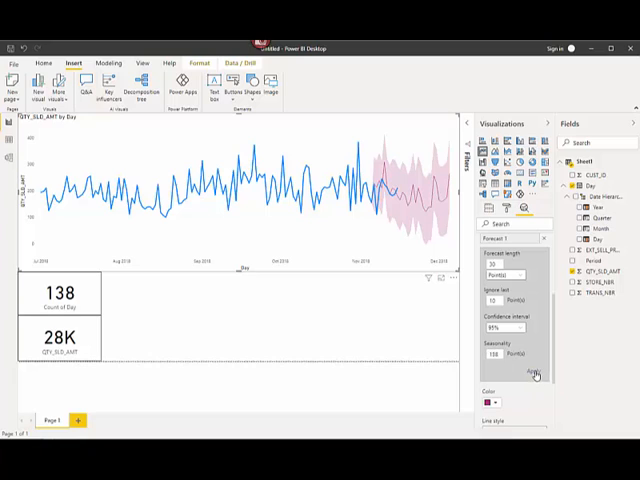
Apply seasonality 60 and set the confidence interval to 99%.
left_click(535, 372)
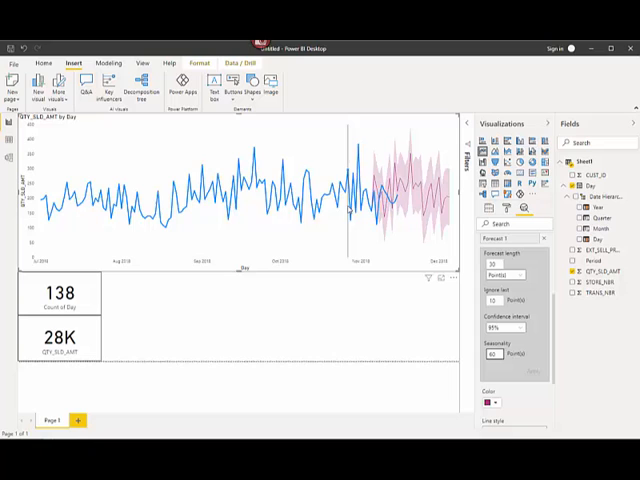
mouse_move(410, 160)
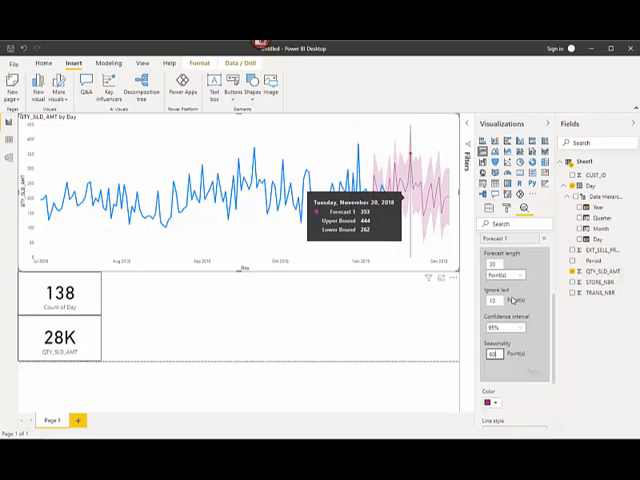
left_click(515, 328)
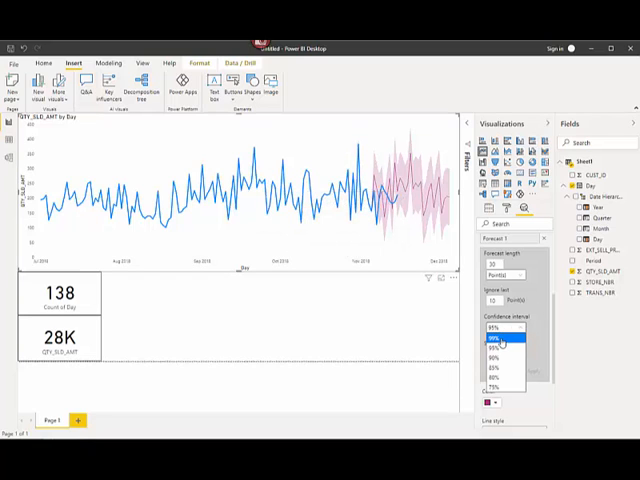
left_click(505, 334)
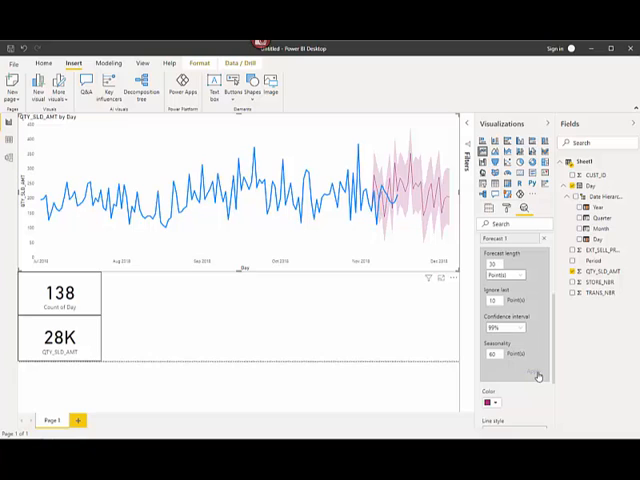